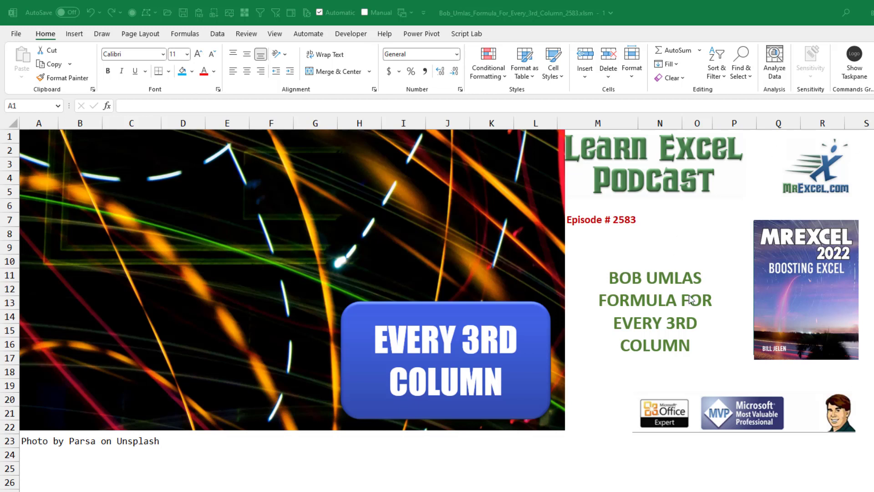
{"action": "mouse_move", "coordinate": [675, 315]}
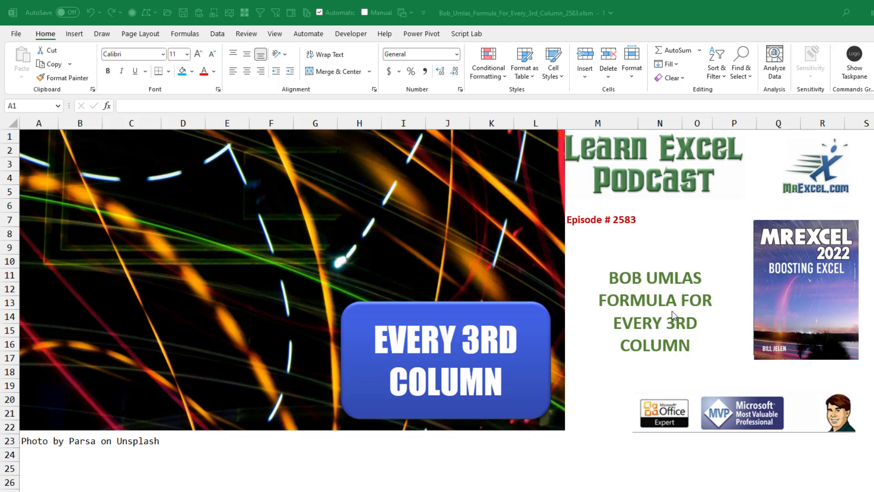
{"action": "mouse_move", "coordinate": [674, 316]}
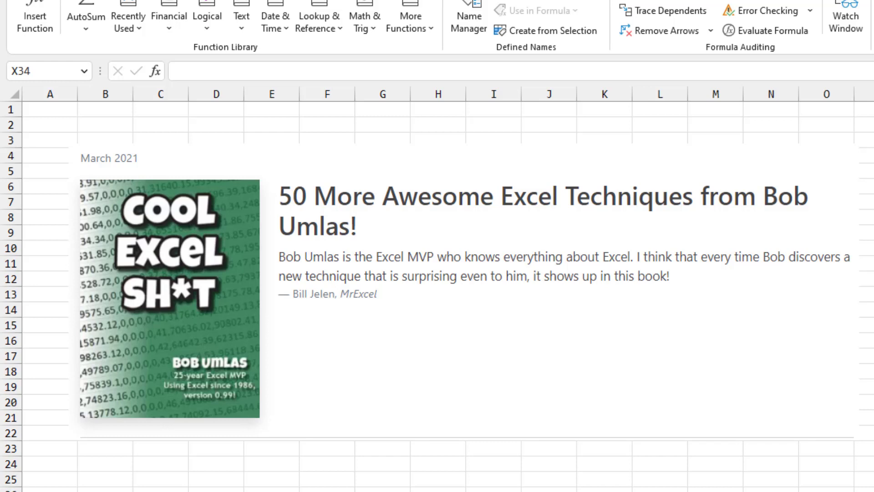
{"action": "mouse_move", "coordinate": [222, 217]}
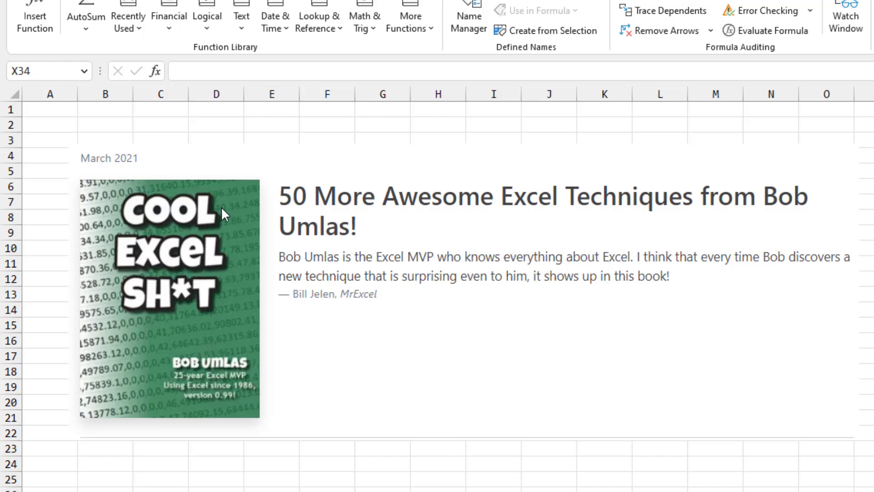
{"action": "mouse_move", "coordinate": [679, 487]}
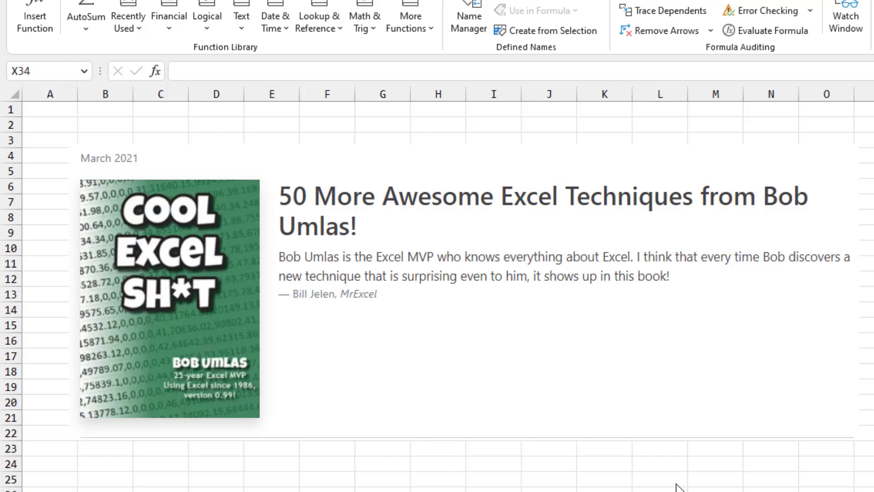
{"action": "mouse_move", "coordinate": [685, 489]}
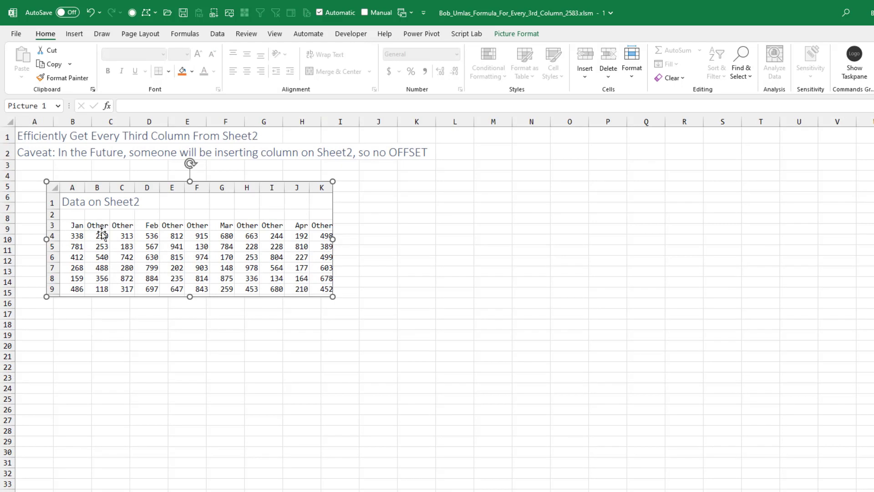
{"action": "mouse_move", "coordinate": [192, 236]}
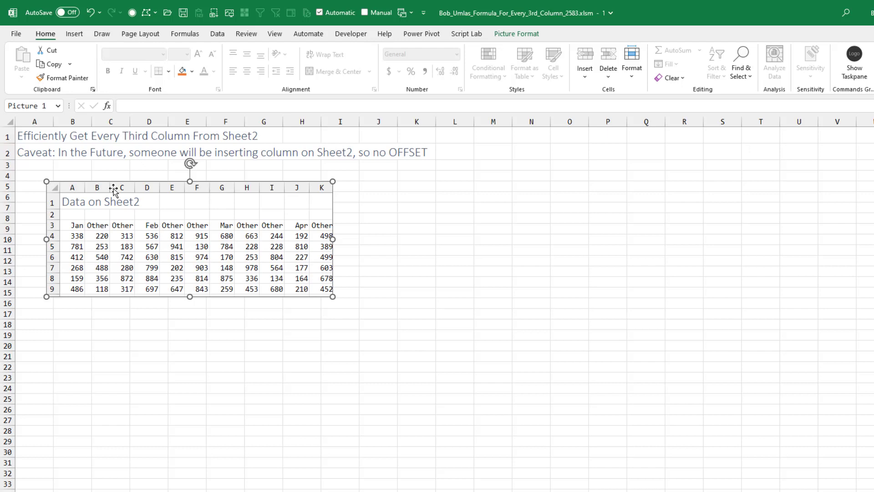
{"action": "mouse_move", "coordinate": [171, 444]}
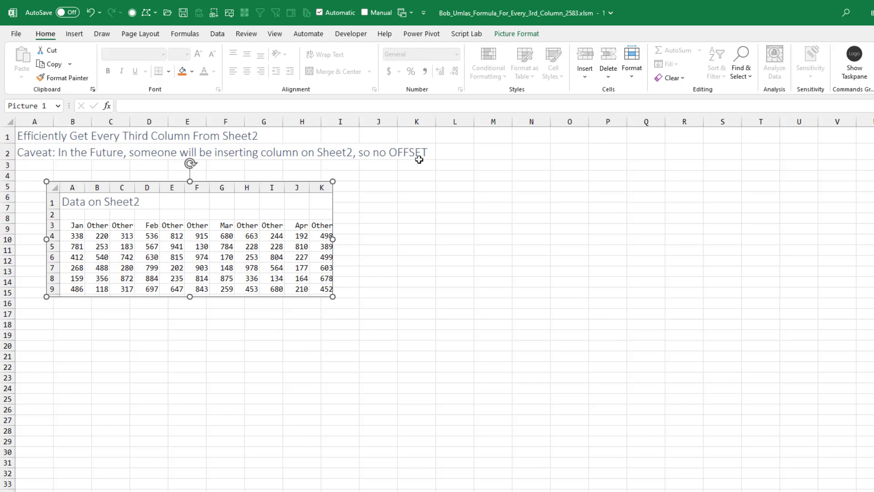
{"action": "mouse_move", "coordinate": [419, 159]}
{"action": "type", "text": "=CHOOSECOLS(Sheet2!A3:AJ15,SEQUENCE(1,12,1,3))"}
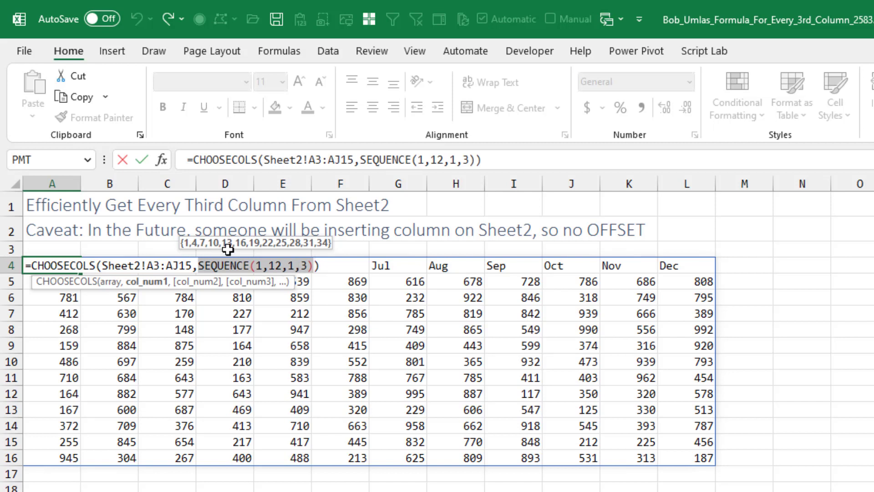
{"action": "mouse_move", "coordinate": [506, 316]}
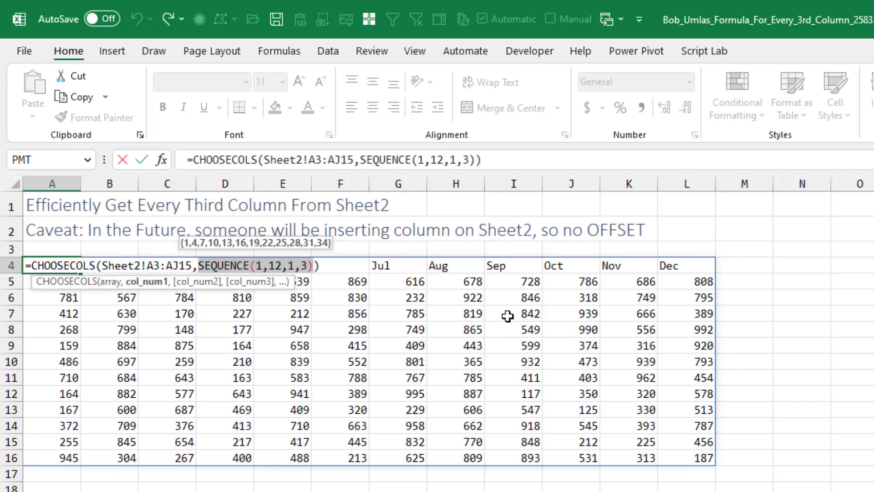
- Finish editing the CHOOSECOLS/SEQUENCE formula in A4, leaving Jan–Dec results in rows 4–16
{"action": "key", "text": "Enter"}
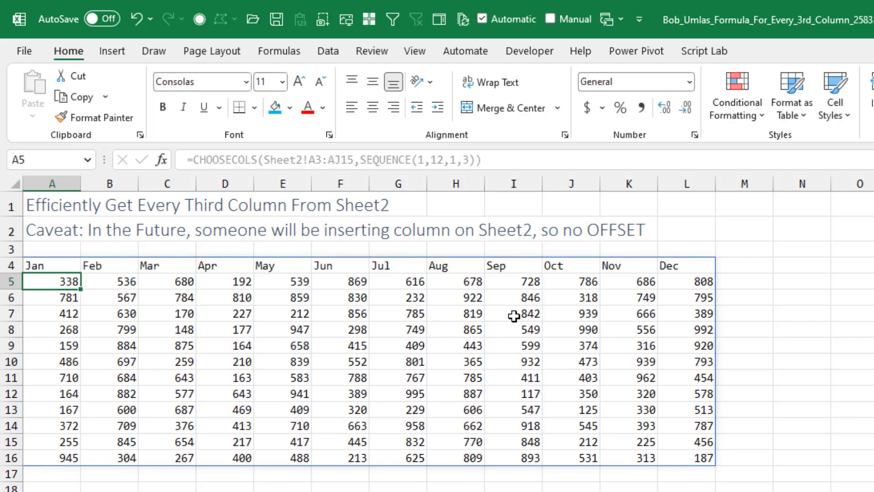
{"action": "mouse_move", "coordinate": [514, 318]}
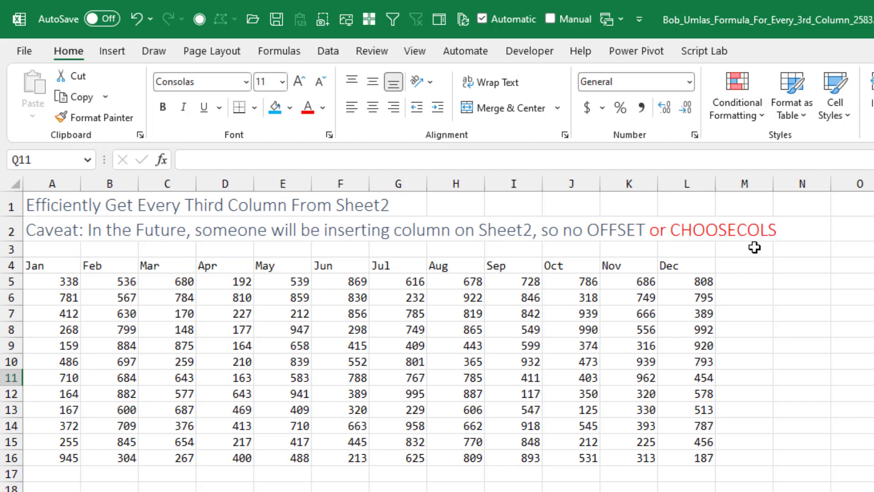
{"action": "mouse_move", "coordinate": [756, 251]}
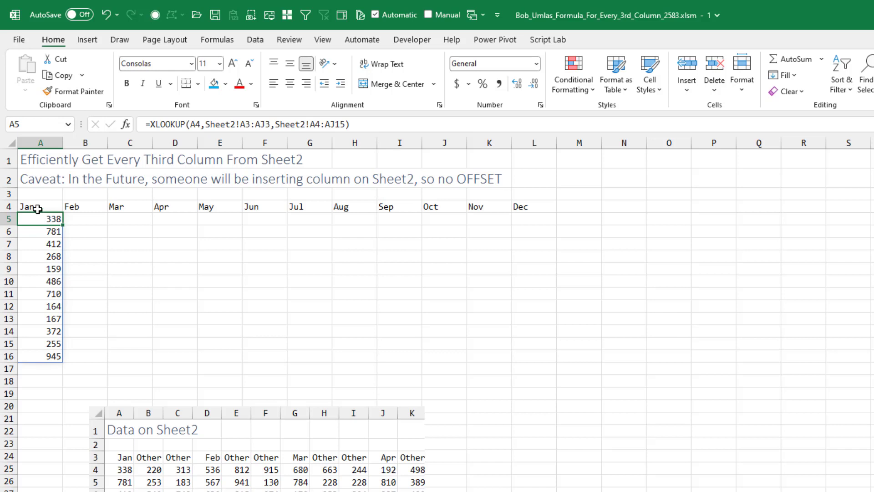
{"action": "mouse_move", "coordinate": [432, 459]}
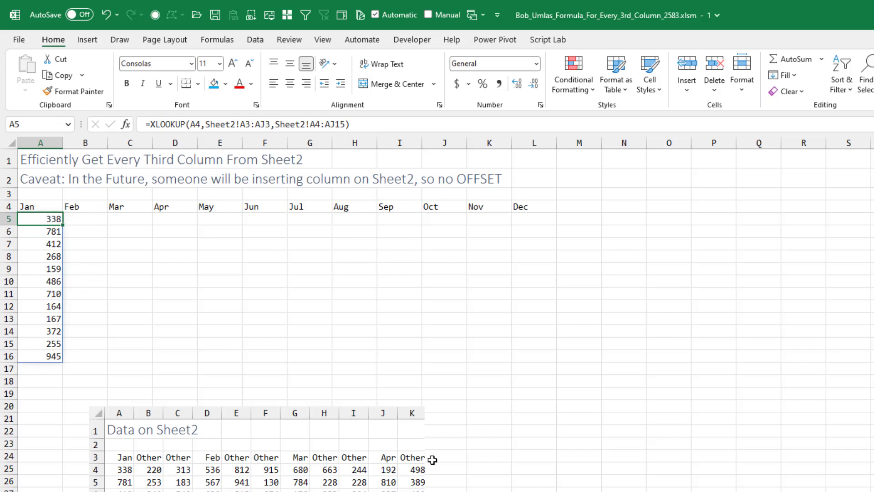
{"action": "mouse_move", "coordinate": [412, 463]}
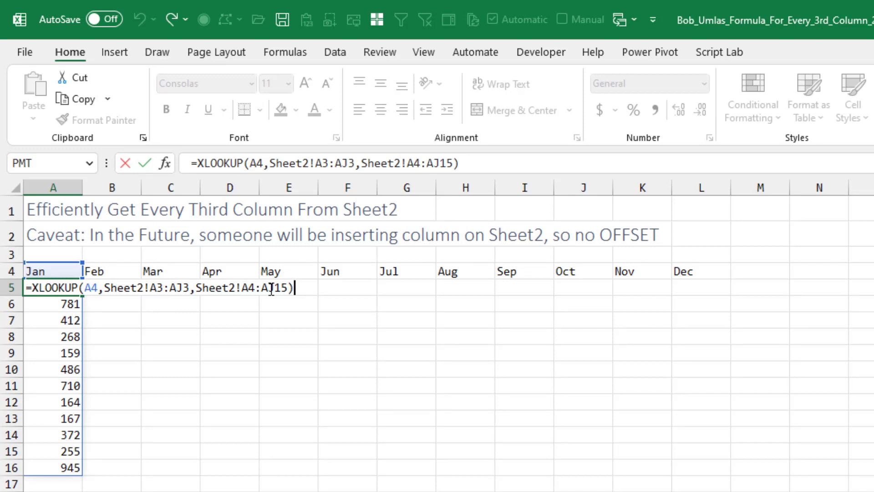
- Confirm the XLOOKUP formula in A5 that looks up Jan's values from Sheet2
{"action": "key", "text": "Enter"}
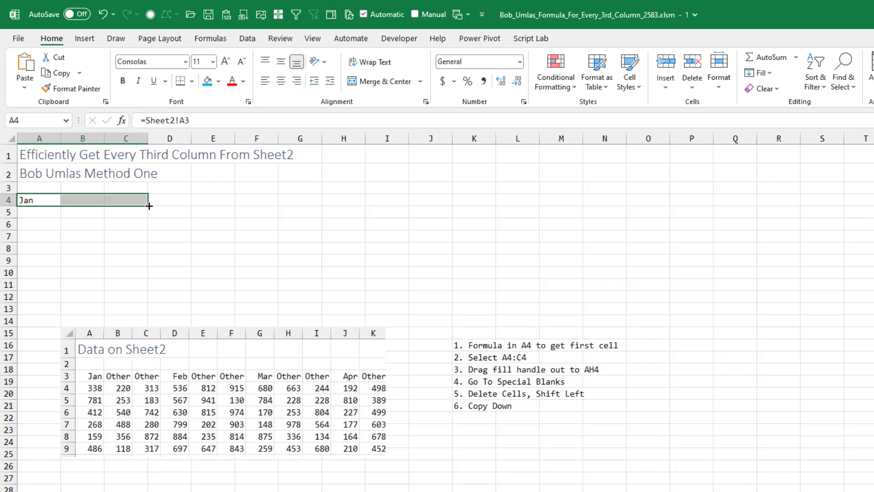
- Fill the Jan-plus-two-blanks pattern from A4:C4 across row 4 to AH4, then Tab through it
{"action": "left_click_drag", "start_coordinate": [149, 206], "coordinate": [342, 199]}
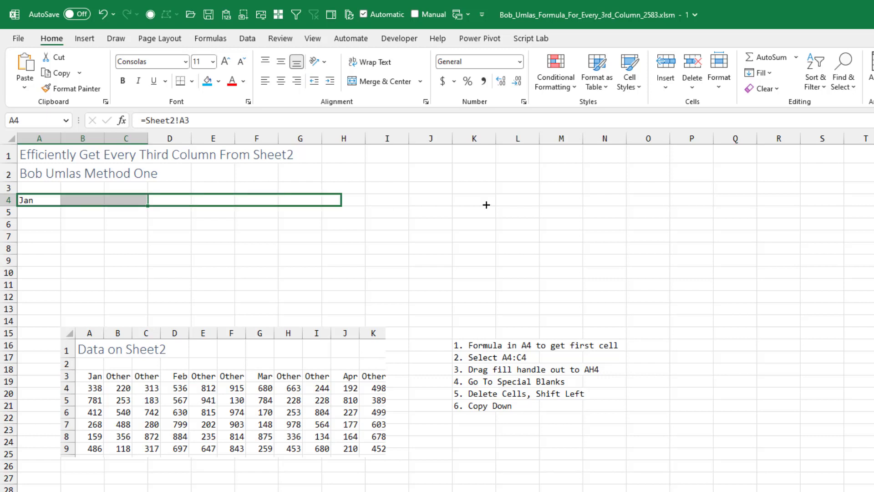
{"action": "scroll", "scroll_direction": "right", "scroll_amount": 3}
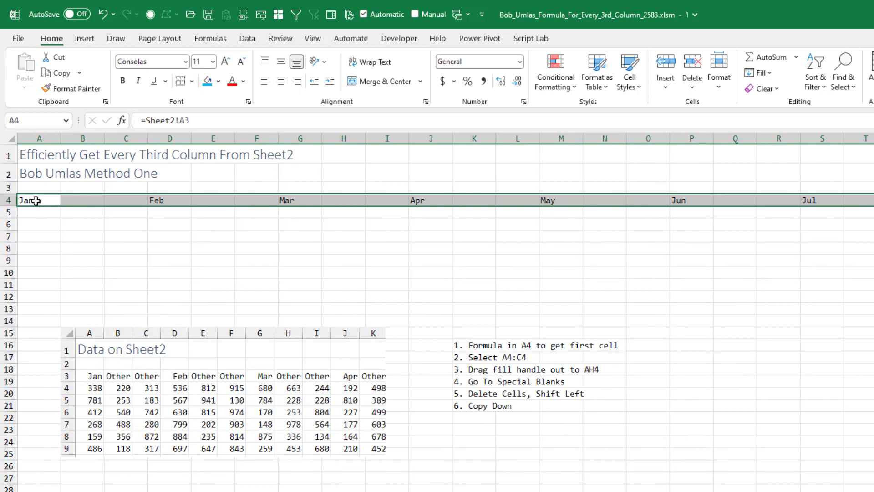
{"action": "mouse_move", "coordinate": [156, 201]}
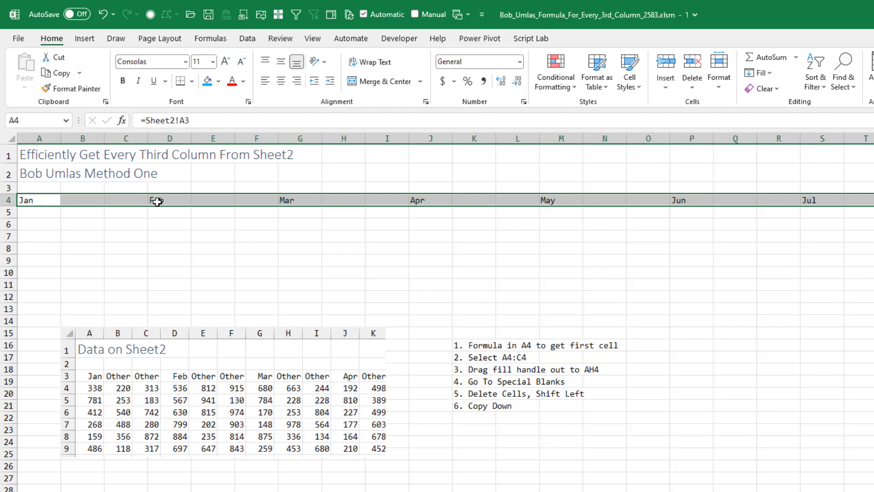
{"action": "key", "text": "Tab"}
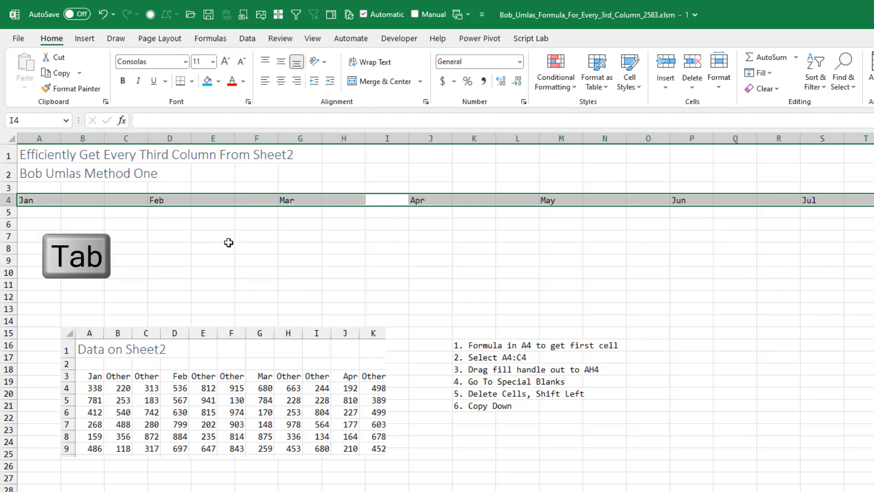
{"action": "key", "text": "Tab"}
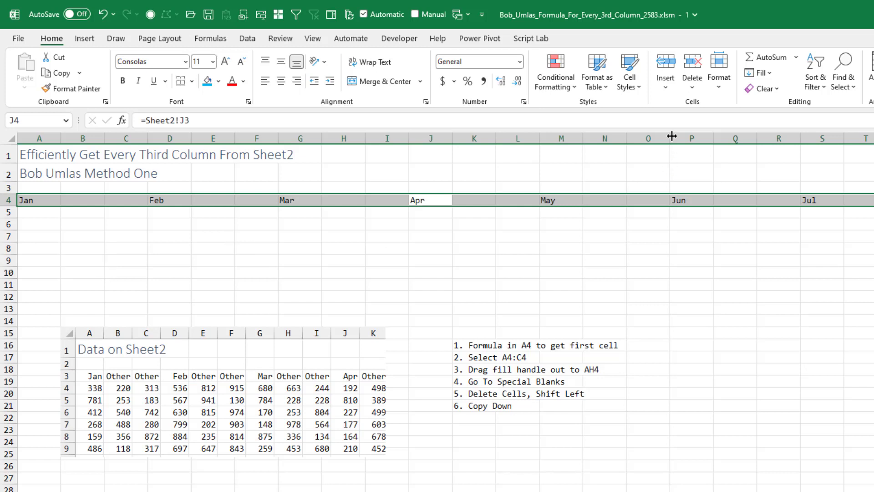
- Use Go To Special > Blanks to select the empty cells between months in row 4
{"action": "left_click", "coordinate": [211, 38]}
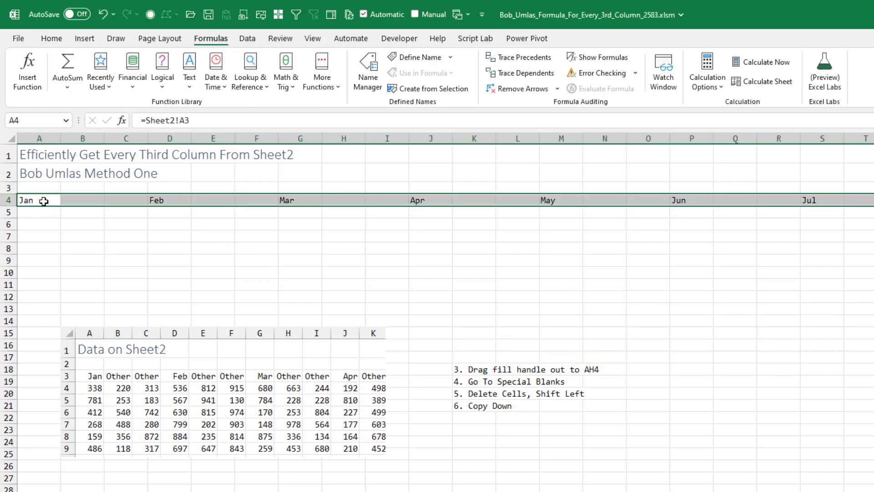
{"action": "mouse_move", "coordinate": [124, 201]}
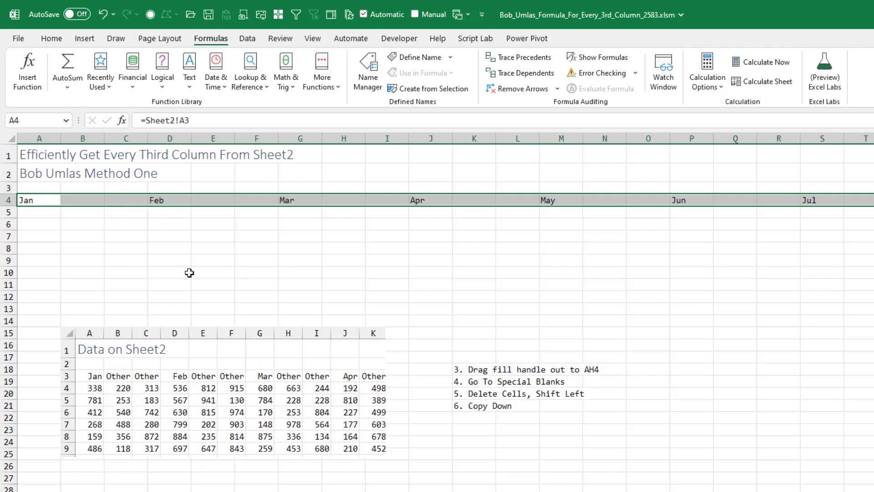
{"action": "mouse_move", "coordinate": [478, 215]}
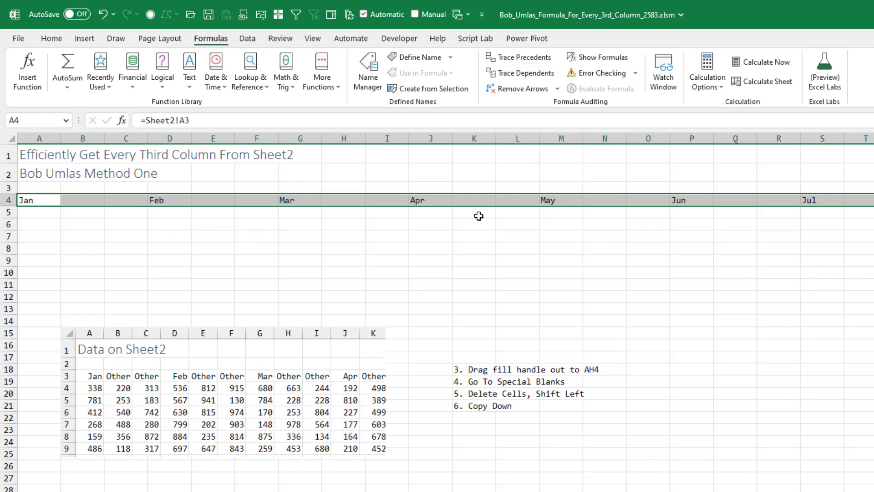
{"action": "mouse_move", "coordinate": [469, 222]}
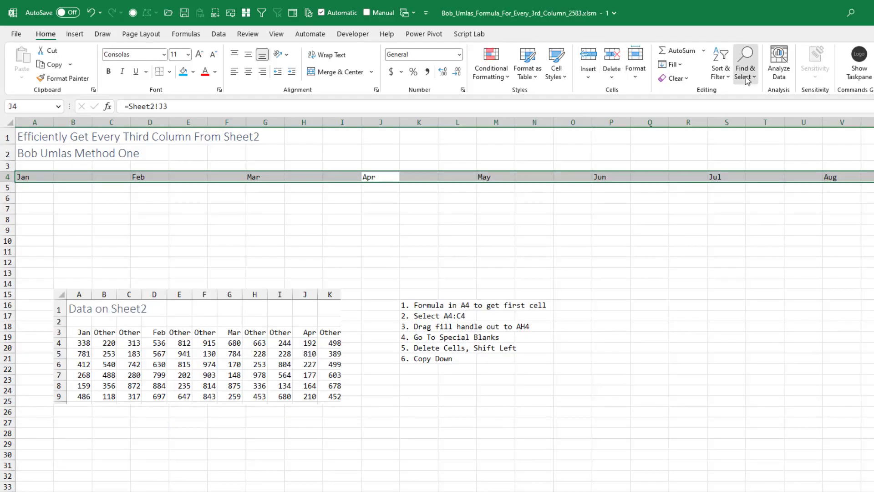
{"action": "left_click", "coordinate": [744, 62]}
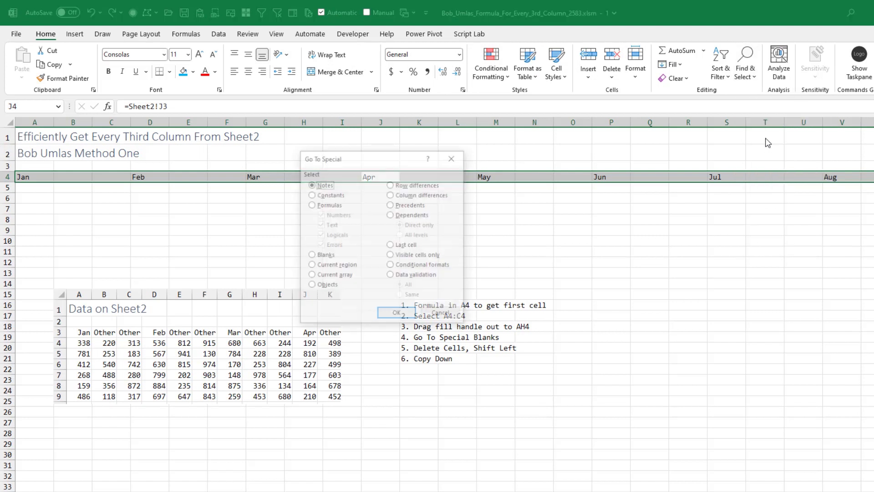
{"action": "left_click", "coordinate": [311, 255]}
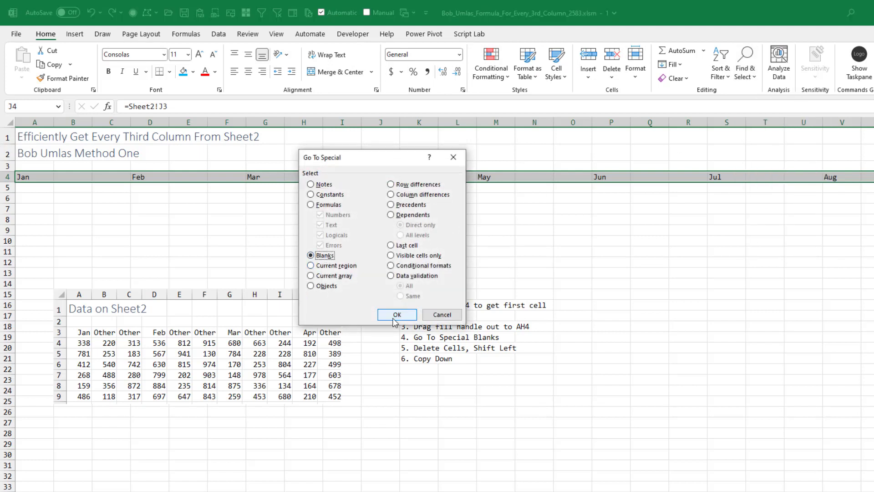
{"action": "left_click", "coordinate": [396, 314]}
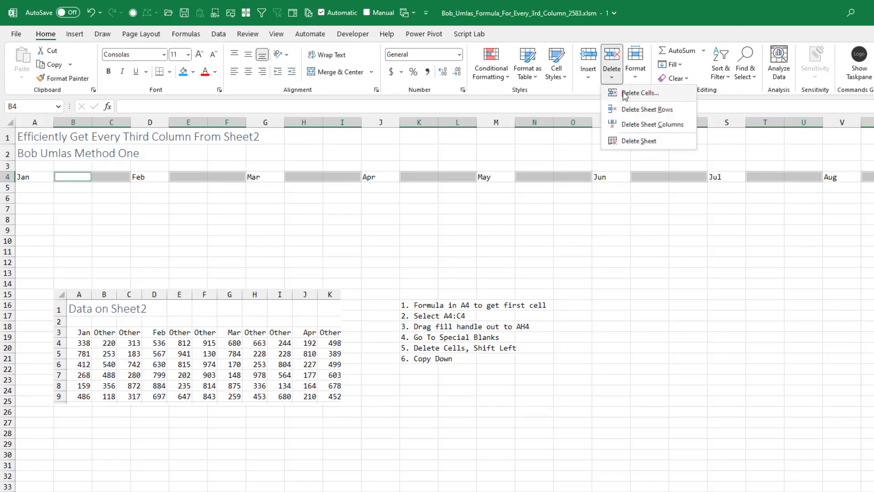
- Delete the blank cells shifting left, then fill the Jan–Dec formulas down the rows
{"action": "left_click", "coordinate": [639, 92]}
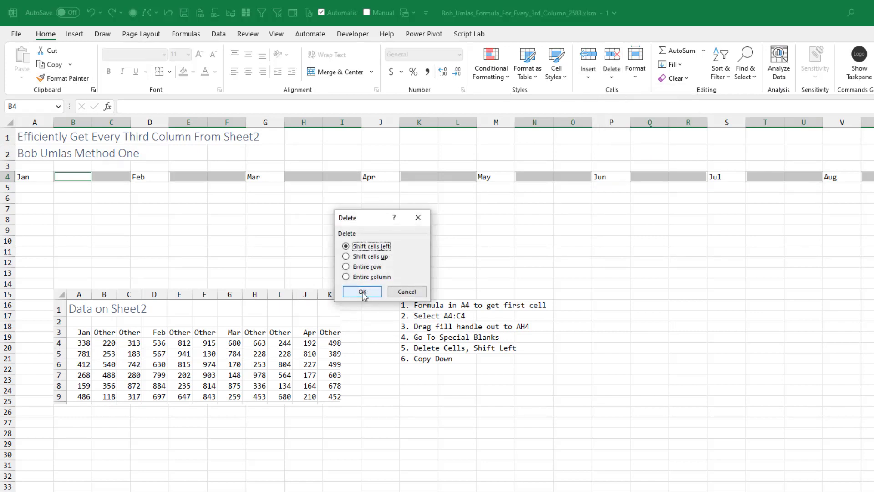
{"action": "left_click", "coordinate": [361, 291]}
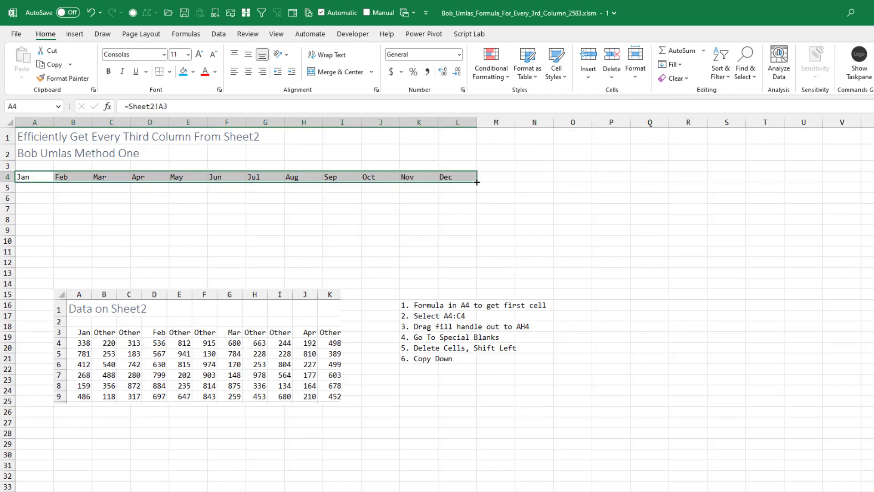
{"action": "left_click_drag", "start_coordinate": [476, 181], "coordinate": [483, 318]}
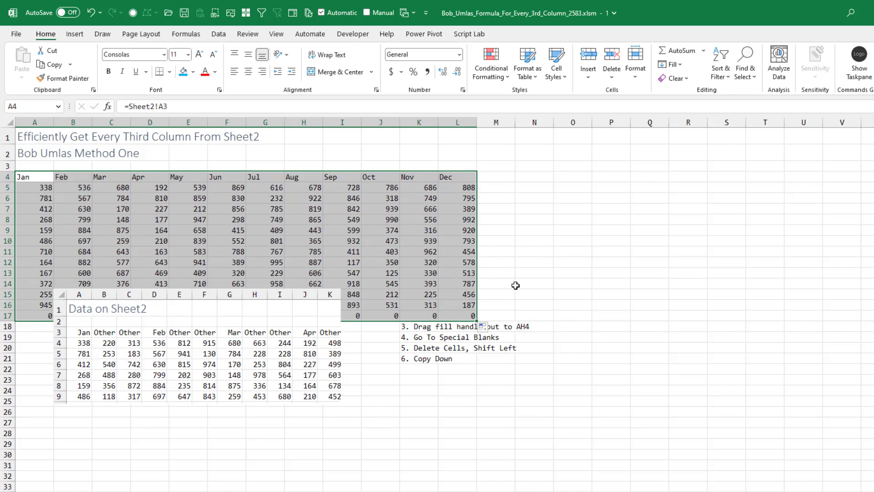
{"action": "left_click", "coordinate": [186, 34]}
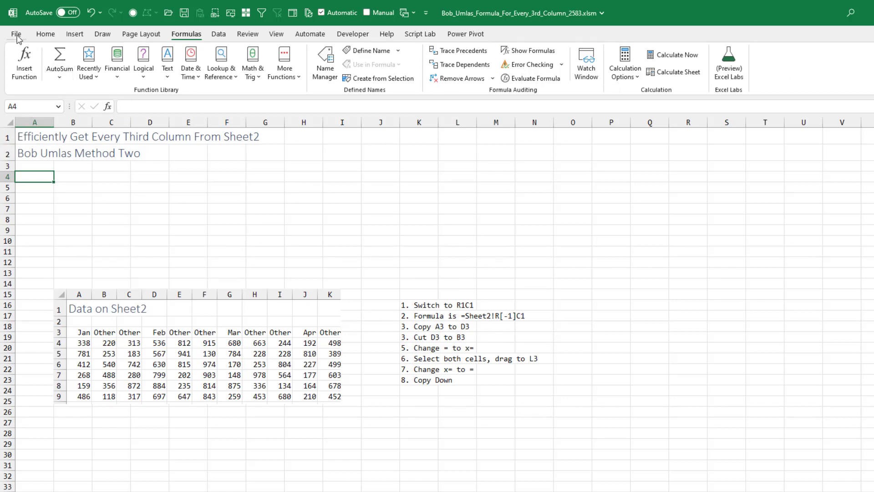
- Go to the Formulas page of Excel Options to turn on R1C1 reference style
{"action": "left_click", "coordinate": [16, 33]}
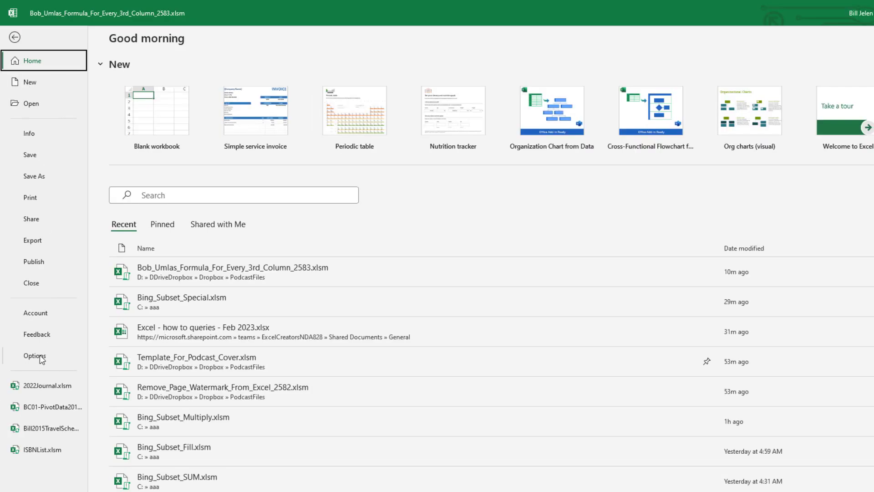
{"action": "left_click", "coordinate": [34, 356]}
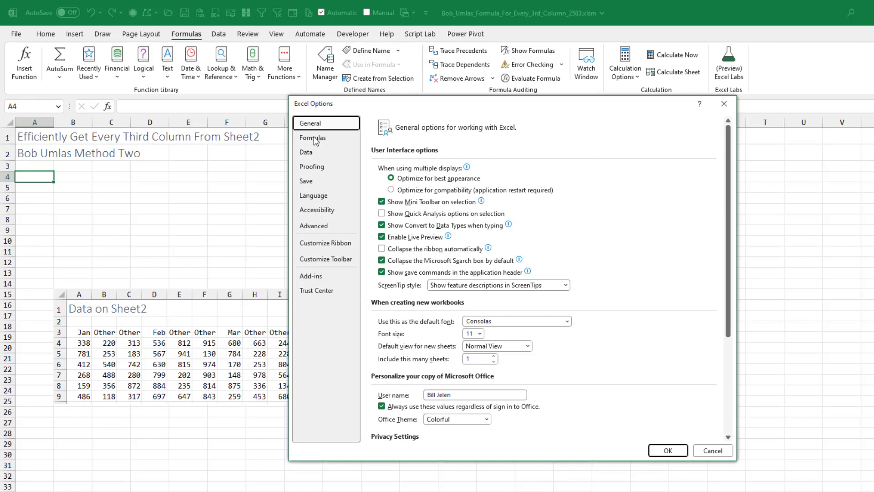
{"action": "left_click", "coordinate": [313, 138]}
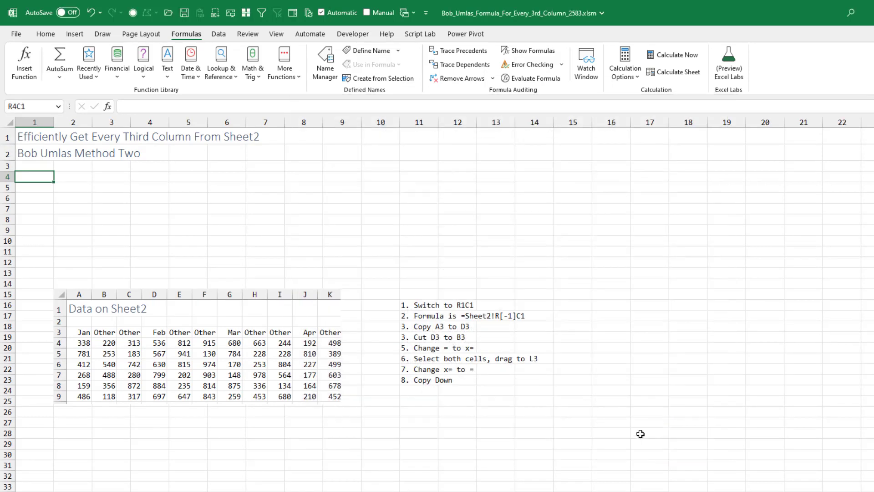
- Enter =Sheet2!R[-1]C1 in R4C1 and toggle formula view with Ctrl+`
{"action": "type", "text": "=She"}
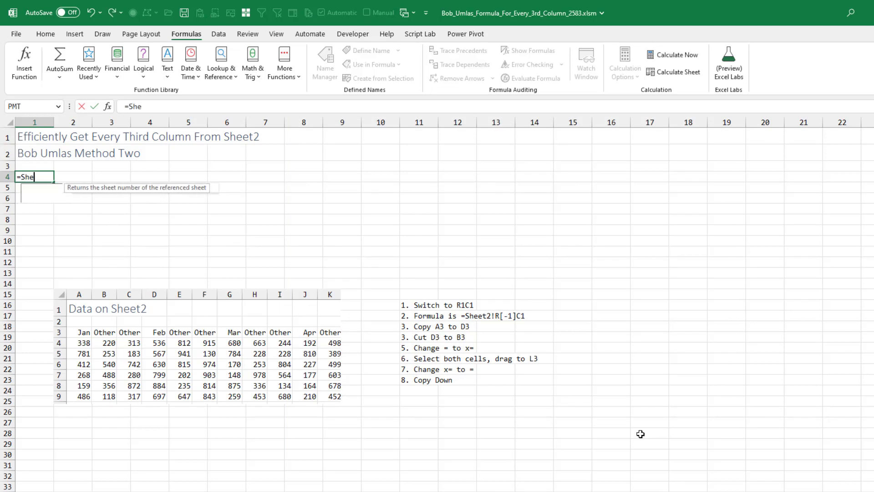
{"action": "type", "text": "et2!"}
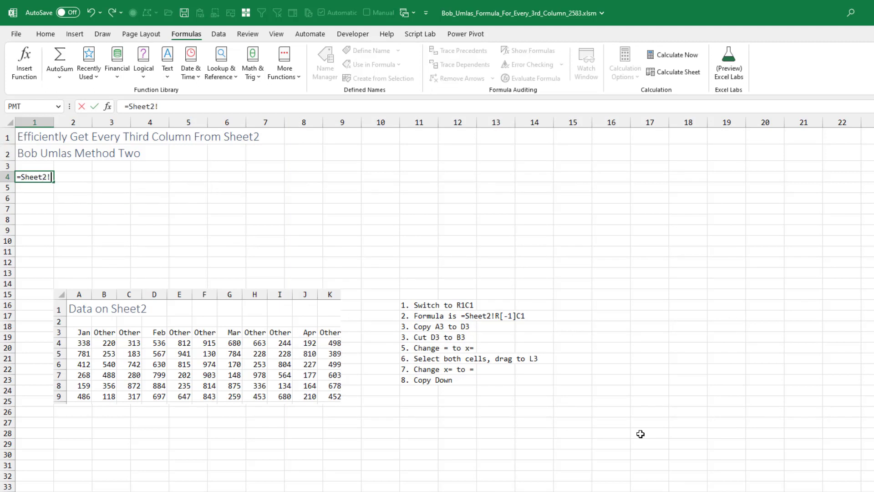
{"action": "type", "text": "R"}
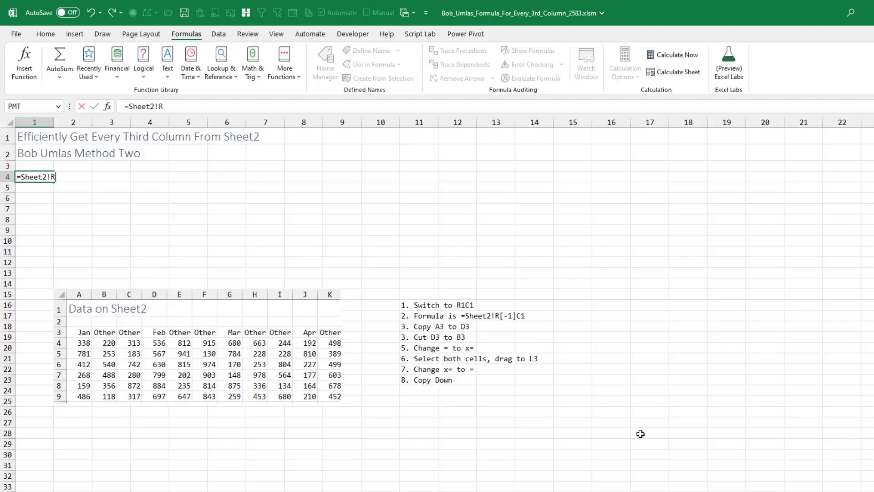
{"action": "type", "text": "[-1]"}
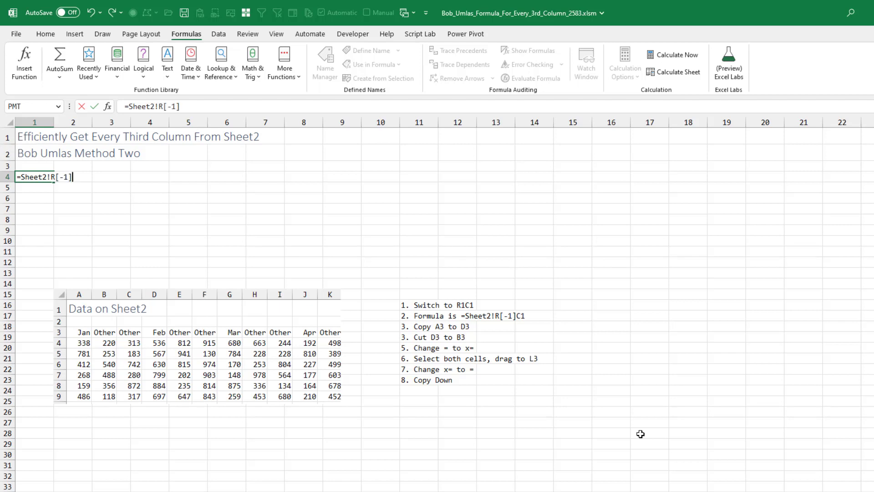
{"action": "type", "text": "C1"}
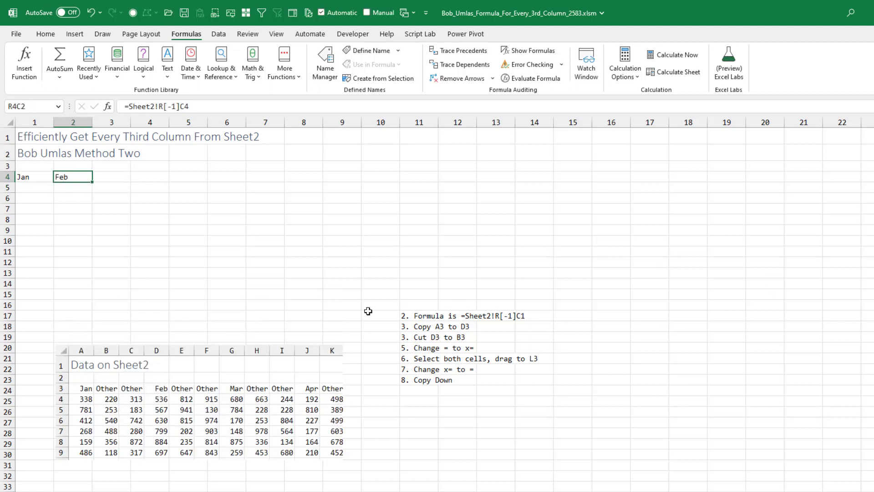
{"action": "key", "text": "ctrl+`"}
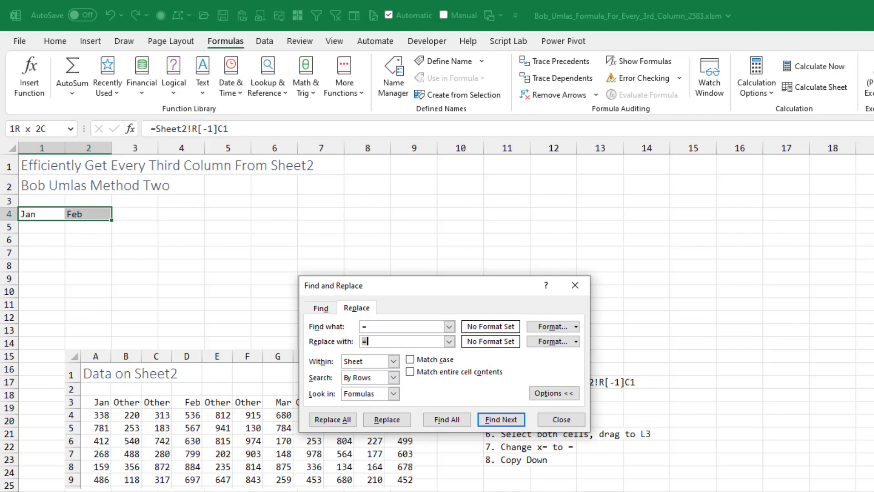
- Replace = with x=, then replace x= back with = using Replace All, and close
{"action": "type", "text": "x"}
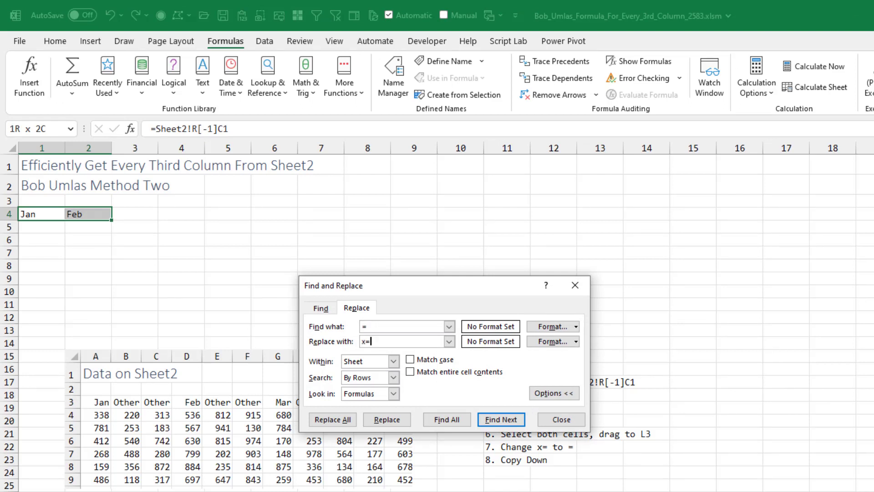
{"action": "left_click", "coordinate": [332, 419]}
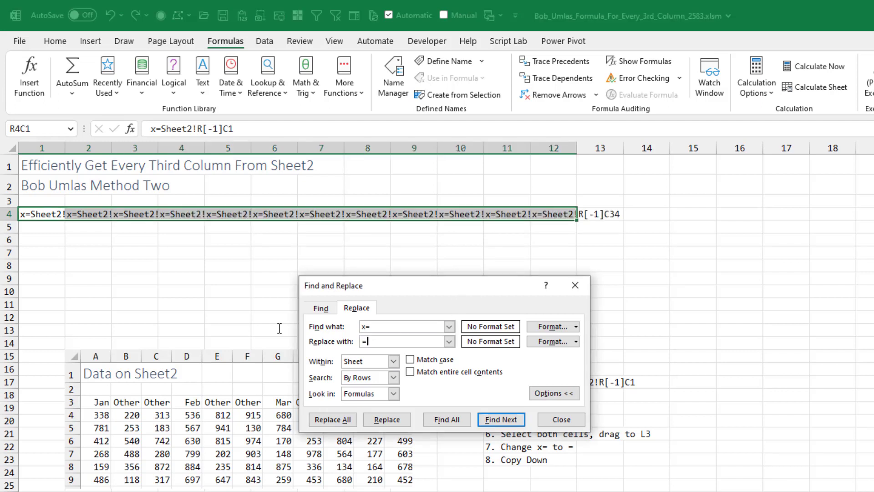
{"action": "left_click", "coordinate": [332, 419]}
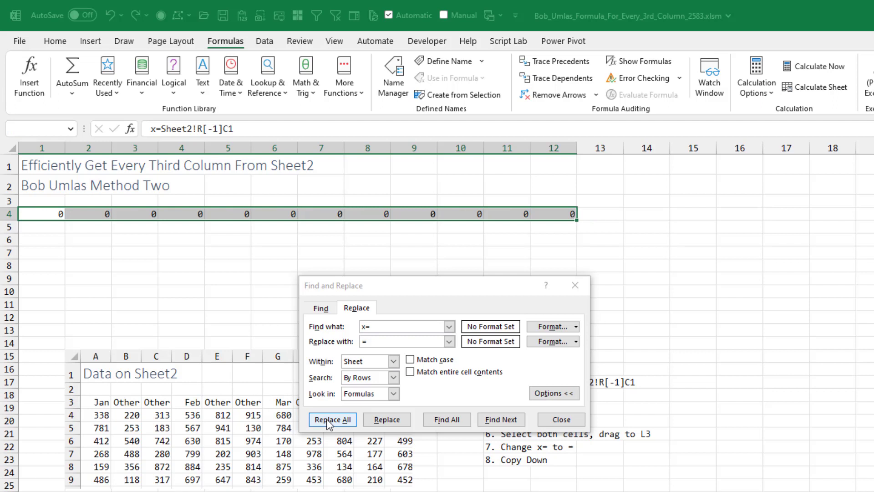
{"action": "left_click", "coordinate": [332, 419]}
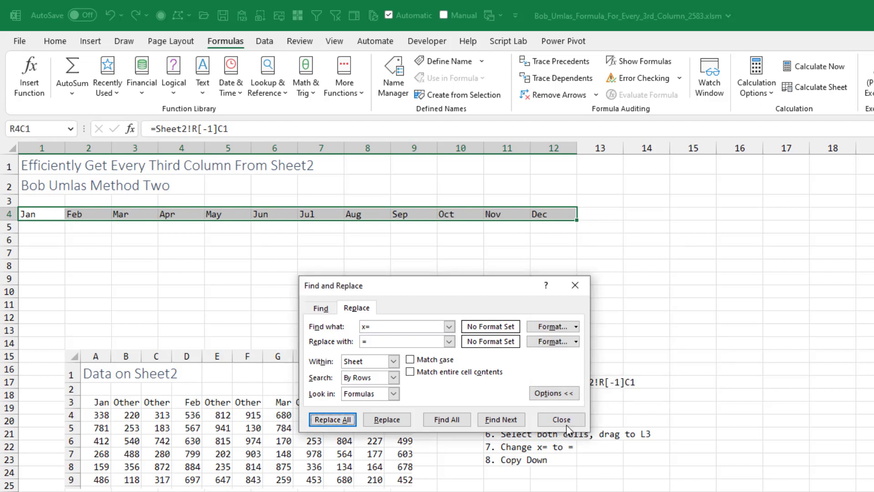
{"action": "left_click", "coordinate": [560, 420]}
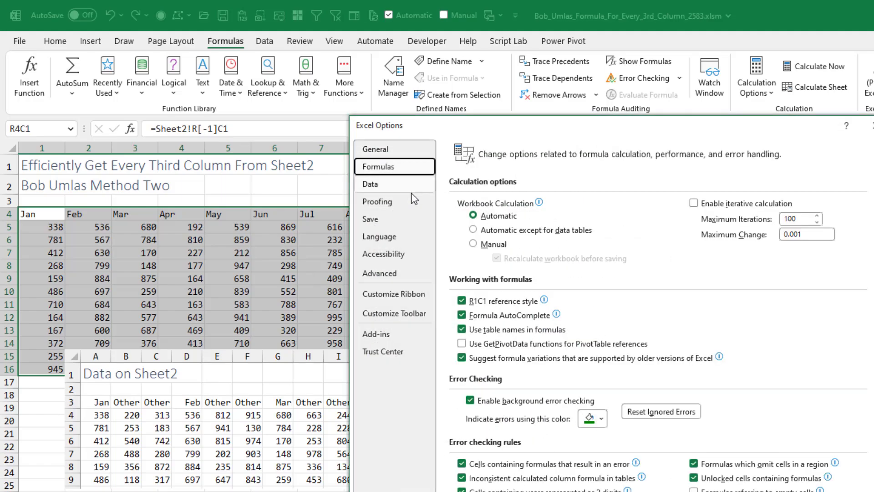
- Untick R1C1 reference style to restore A1 referencing
{"action": "left_click", "coordinate": [461, 301]}
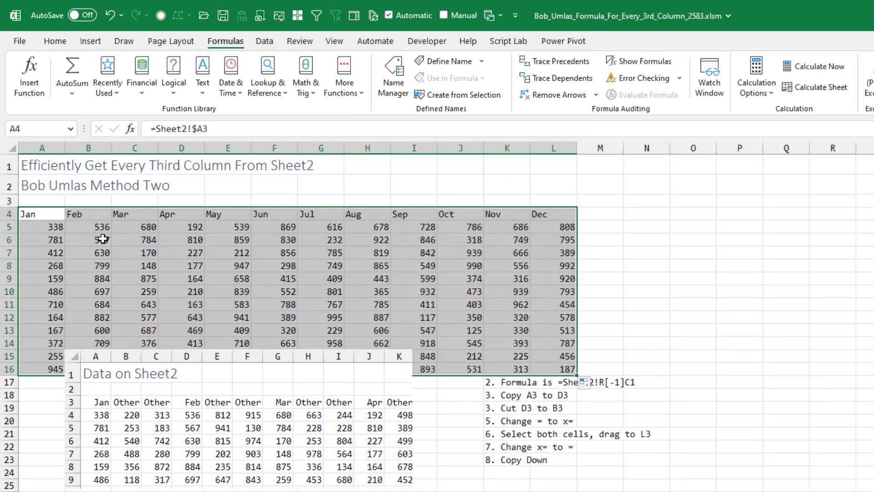
{"action": "left_click", "coordinate": [102, 239]}
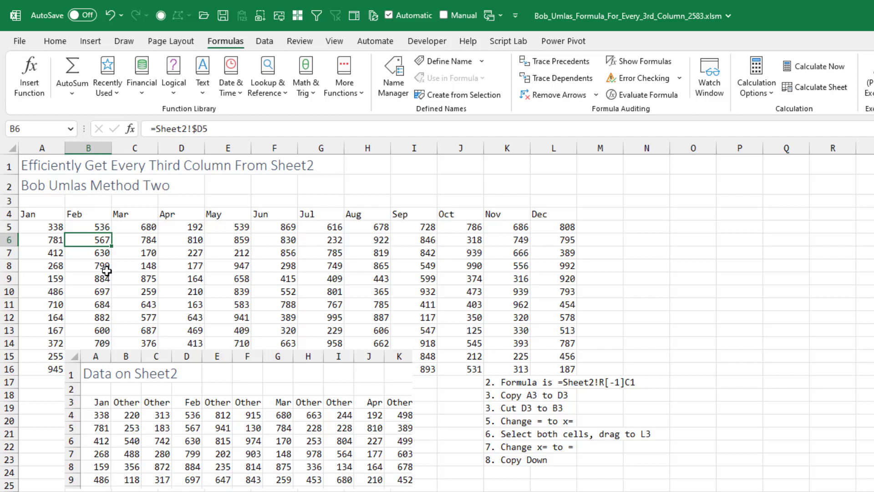
{"action": "left_click", "coordinate": [88, 304]}
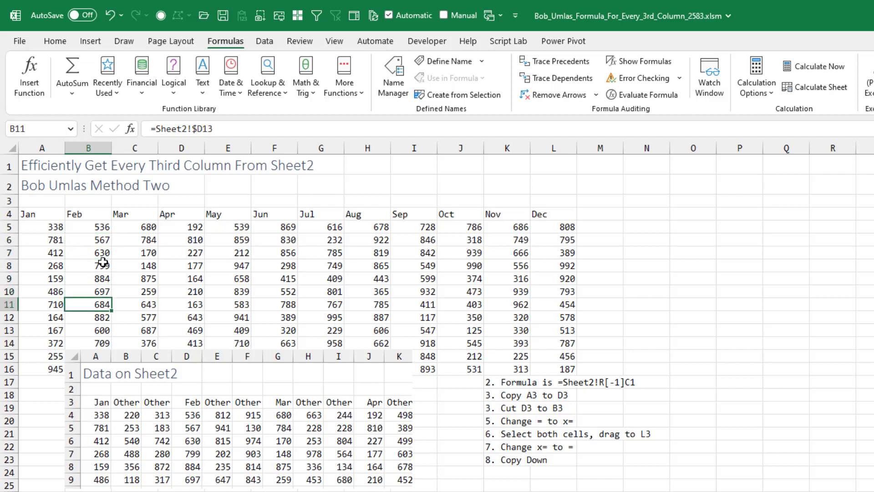